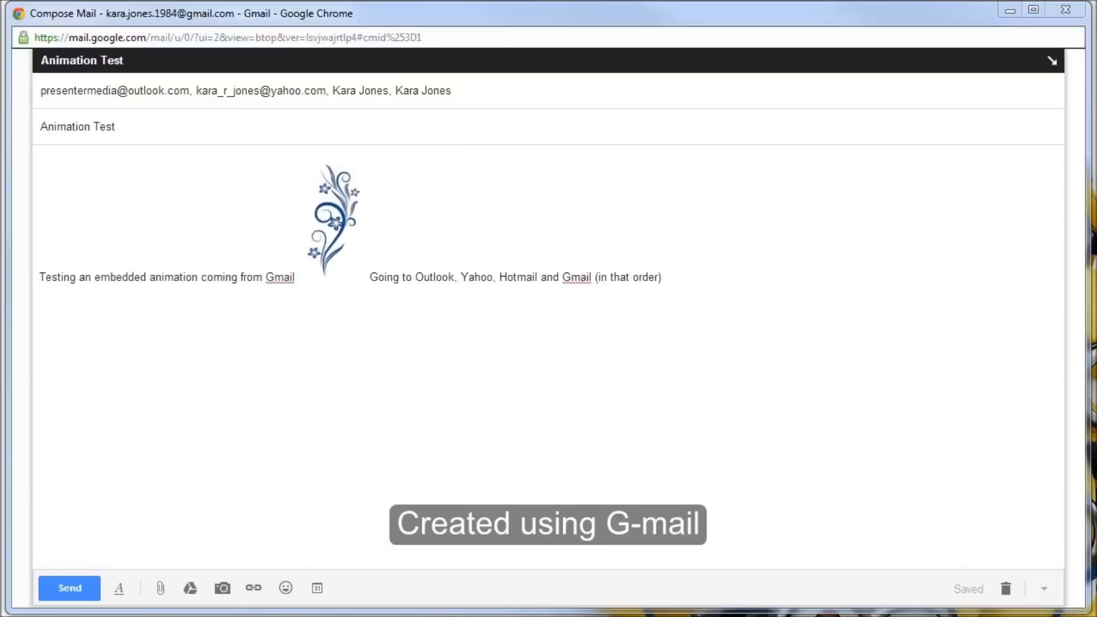
Send the Animation Test message with its embedded flower animation to all recipients.
{"action": "left_click", "coordinate": [69, 587]}
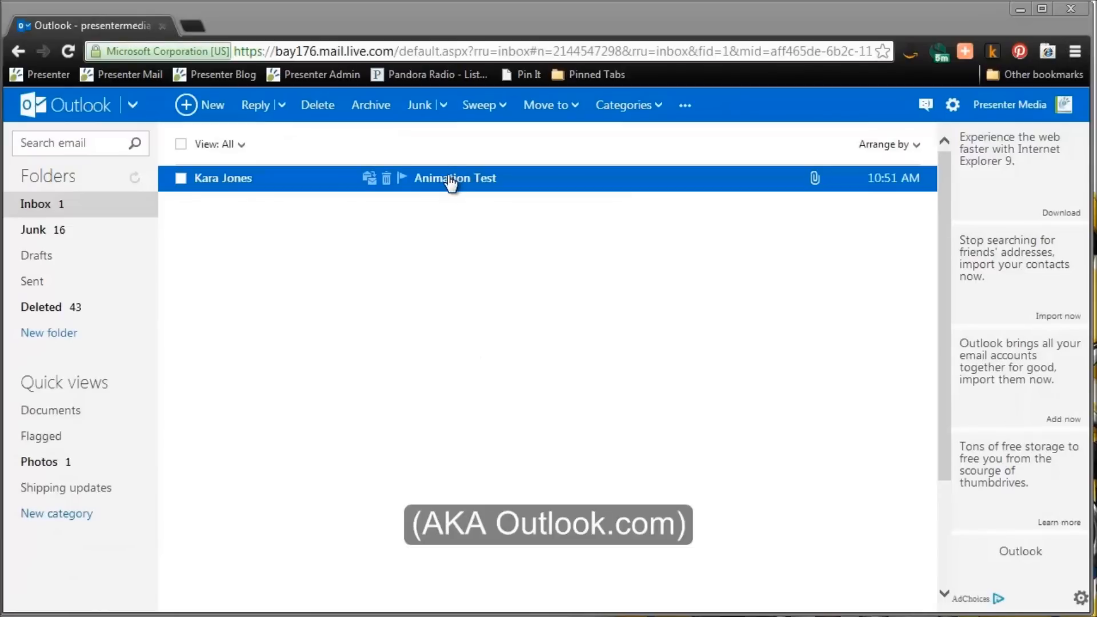
Open the received Animation Test message from the Outlook.com inbox.
{"action": "left_click", "coordinate": [455, 178]}
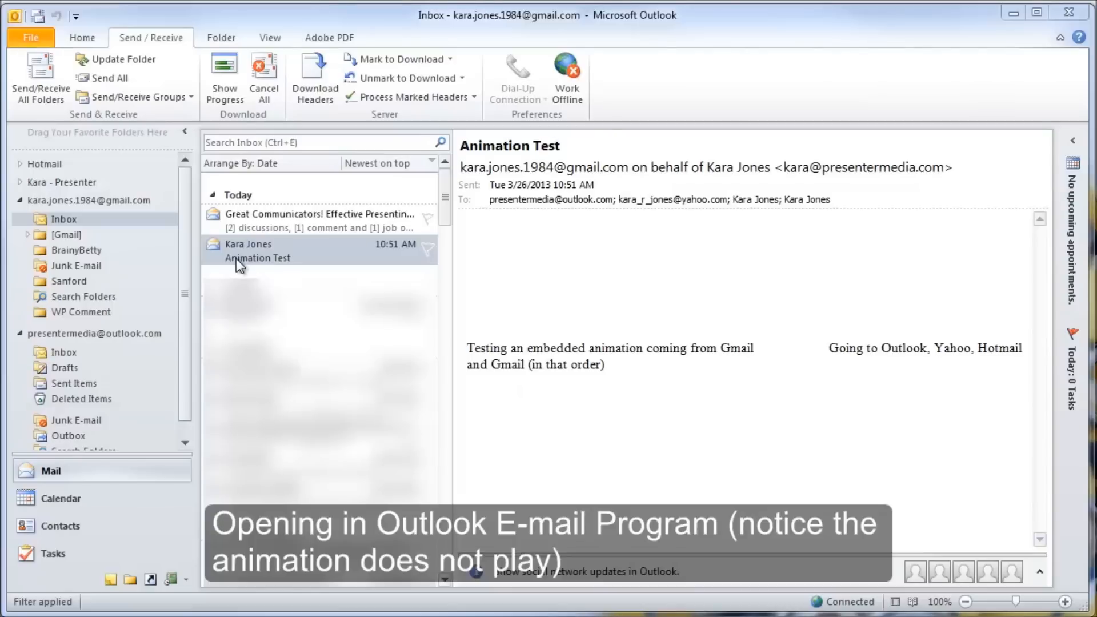
Save the non-playing embedded image to the Desktop as 123.gif via Save as Picture.
{"action": "left_click", "coordinate": [791, 287]}
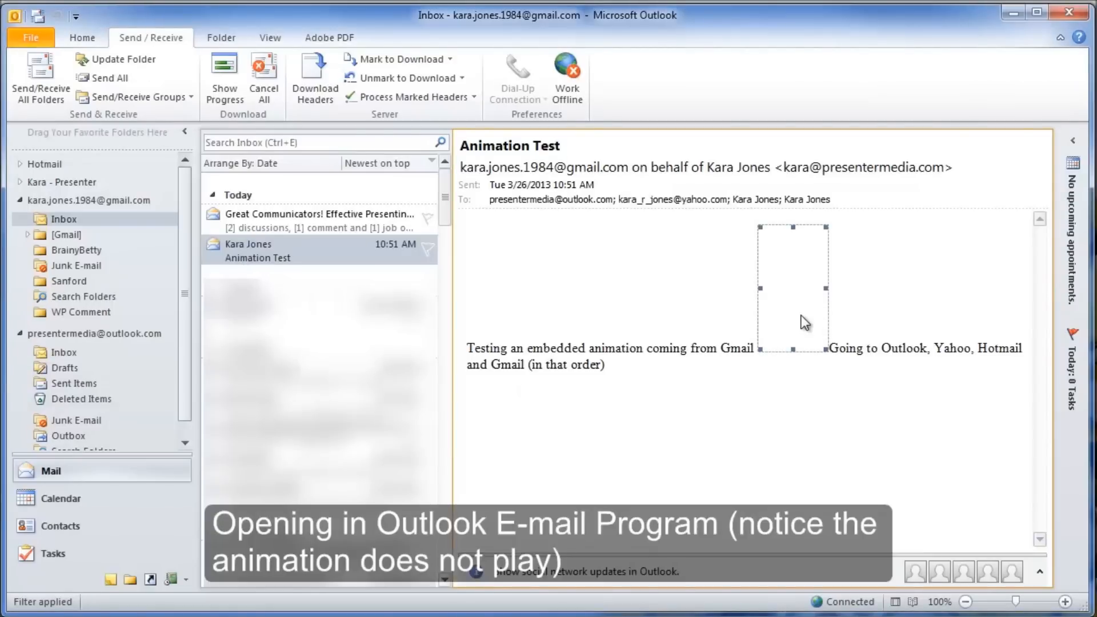
{"action": "right_click", "coordinate": [794, 285]}
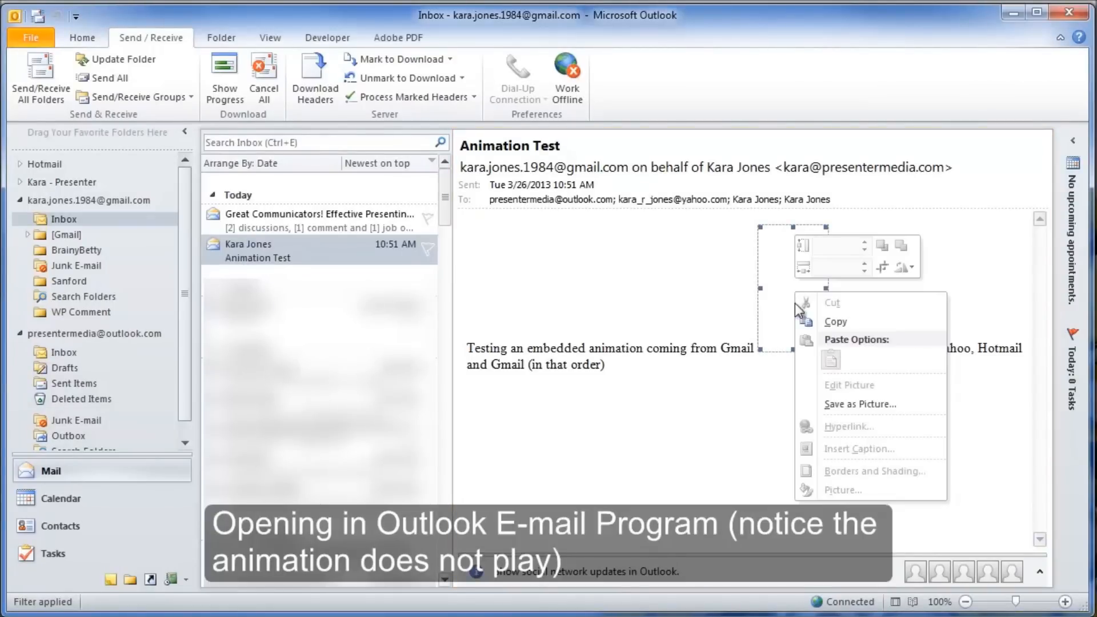
{"action": "mouse_move", "coordinate": [842, 388]}
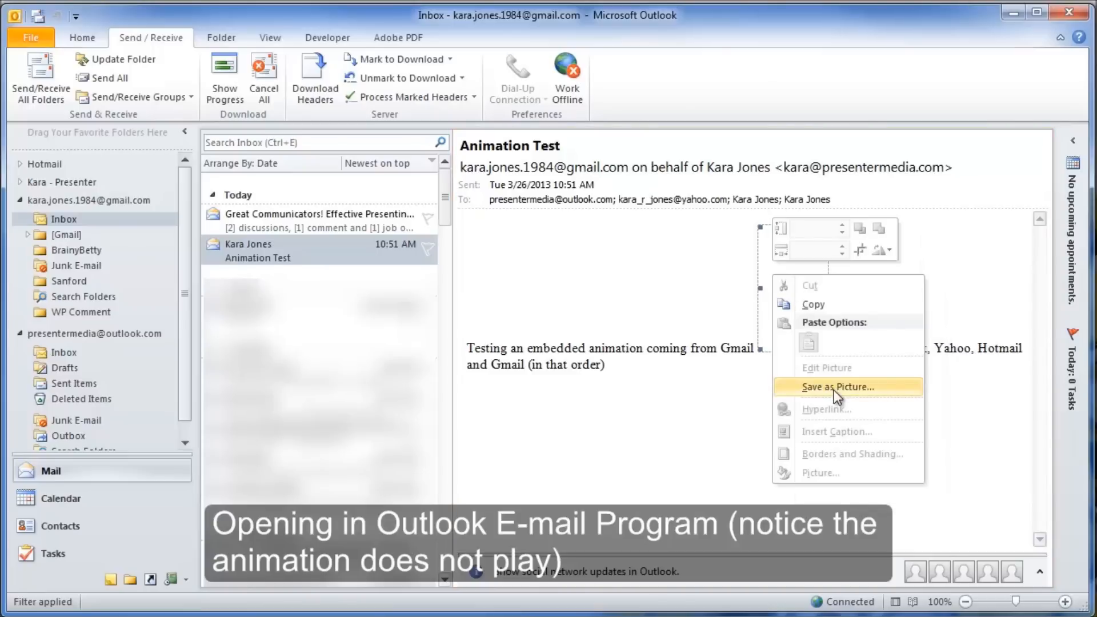
{"action": "left_click", "coordinate": [837, 387]}
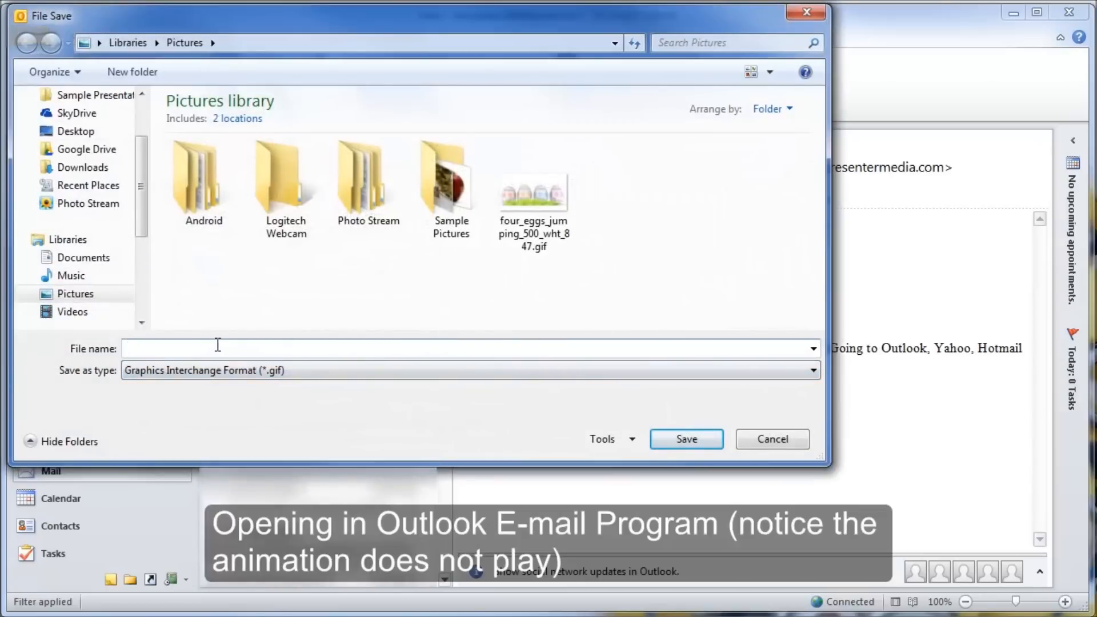
{"action": "left_click", "coordinate": [75, 130]}
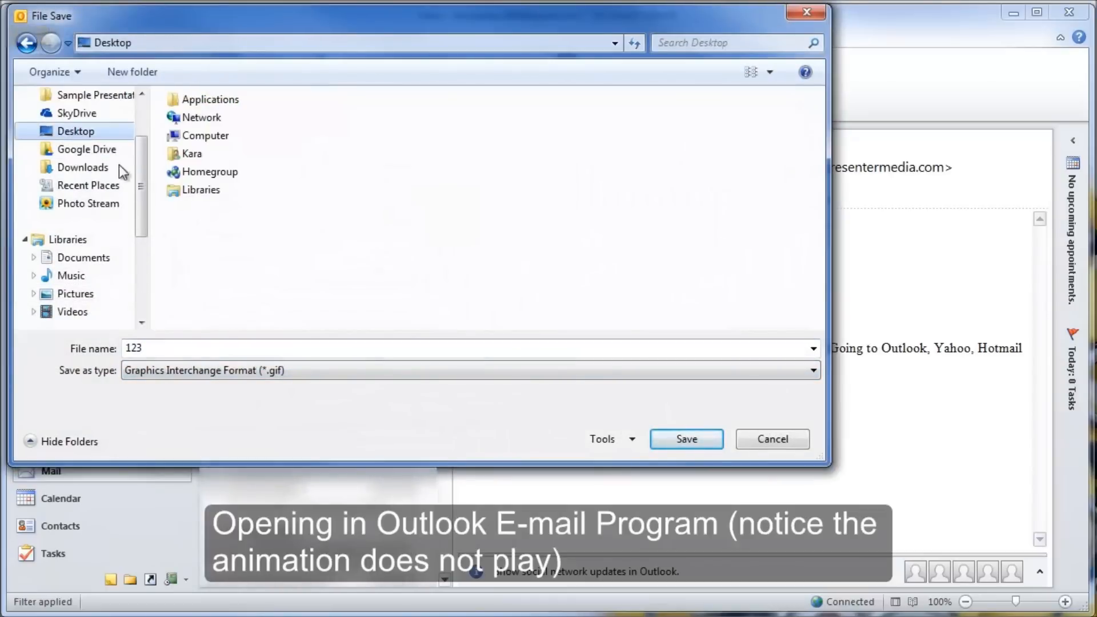
{"action": "left_click", "coordinate": [684, 439]}
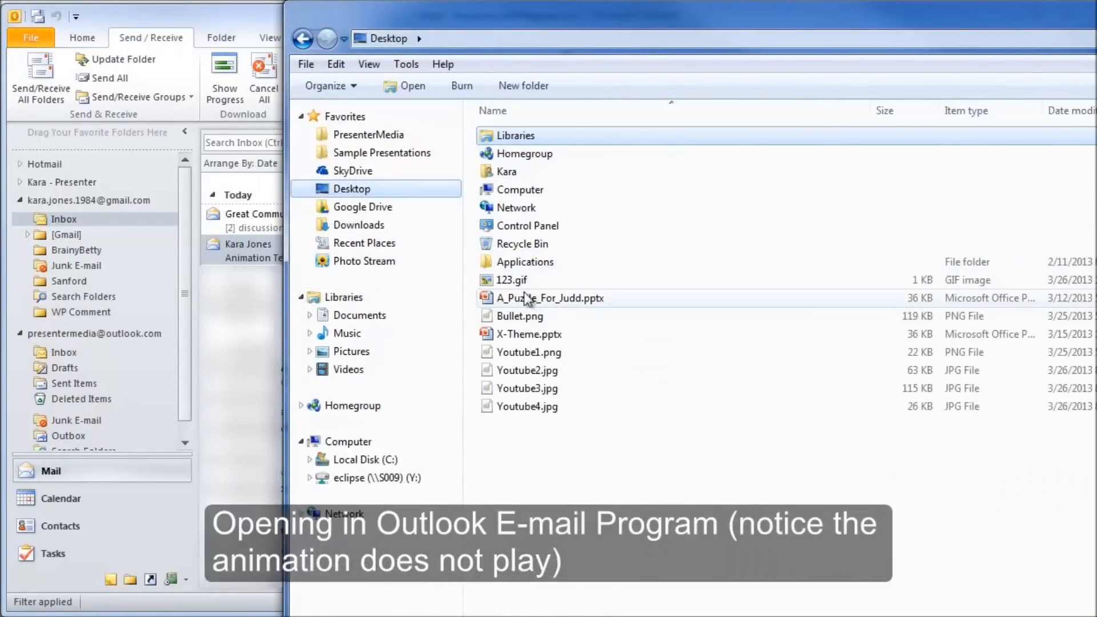
{"action": "left_click", "coordinate": [511, 280]}
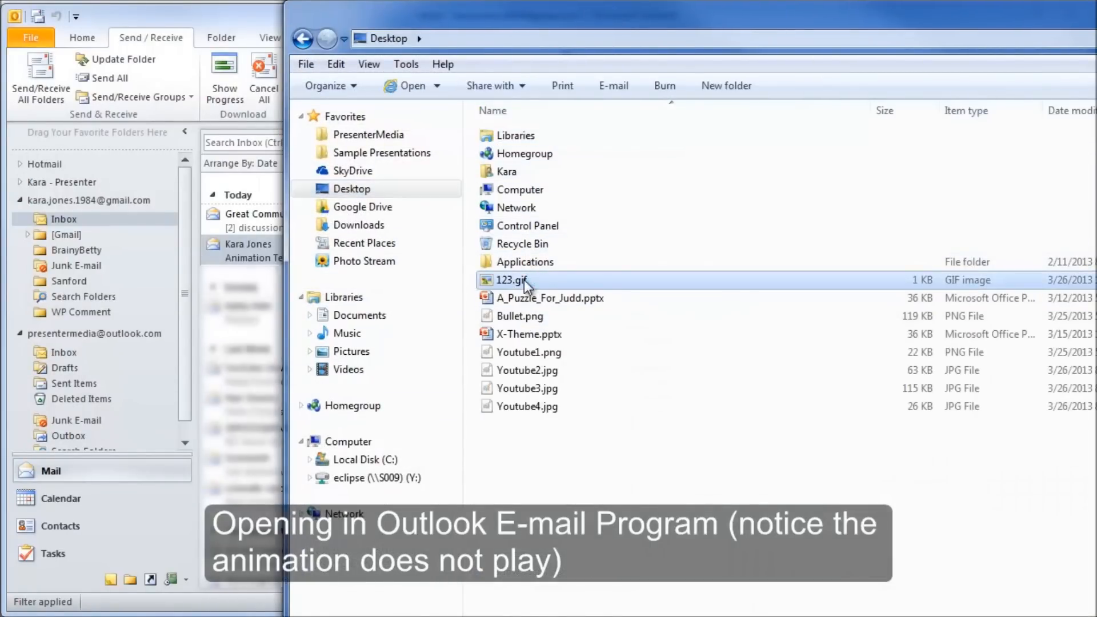
{"action": "double_click", "coordinate": [510, 280]}
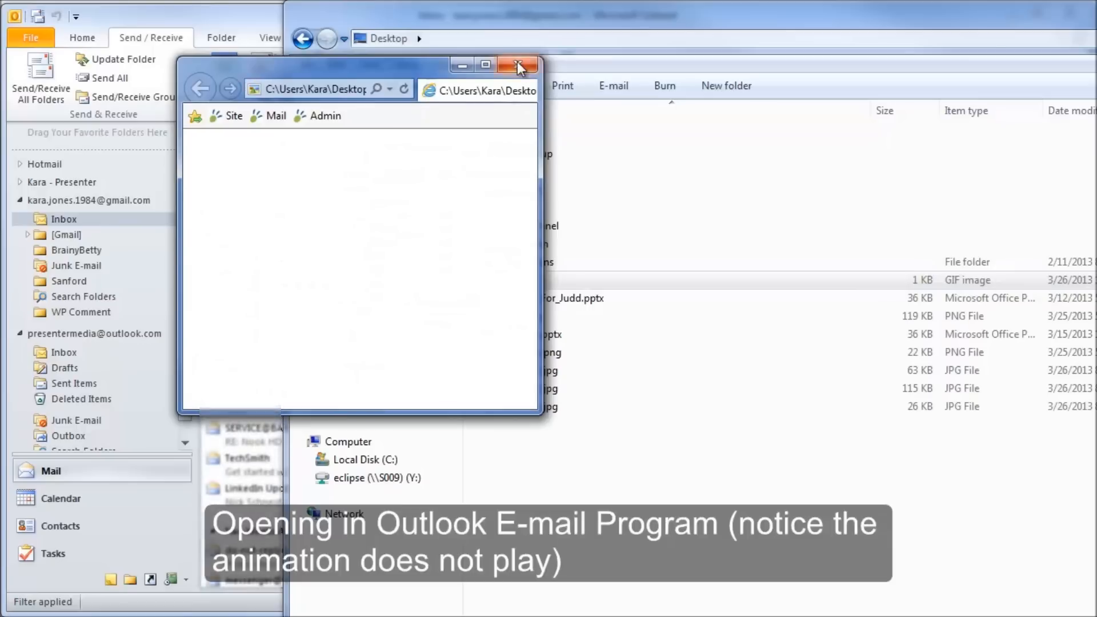
{"action": "left_click", "coordinate": [517, 64]}
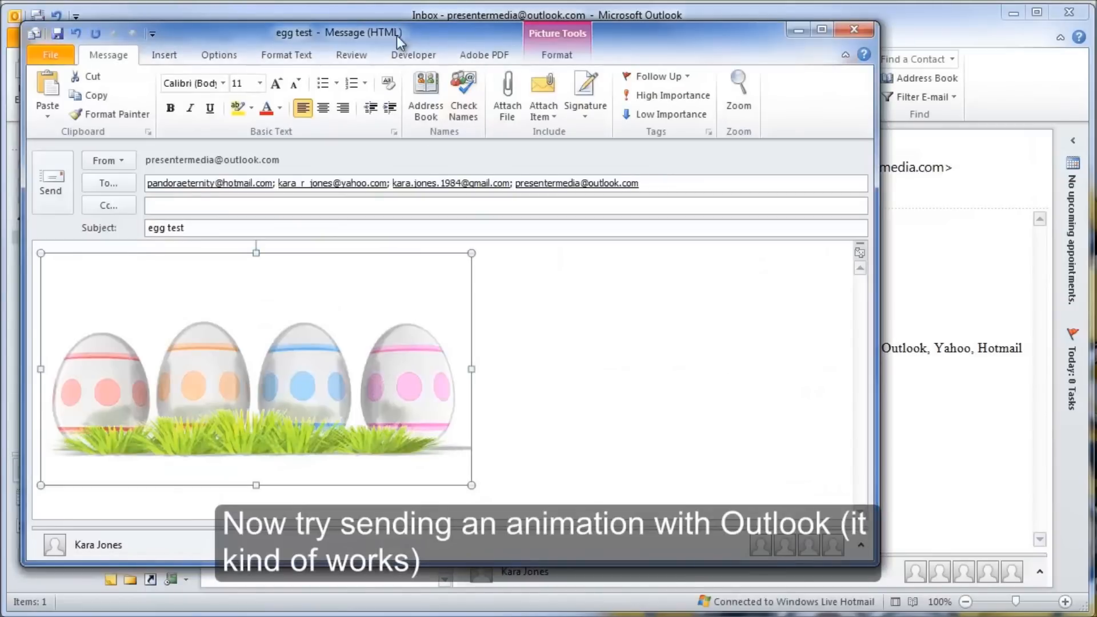
Insert the egg GIF into the egg test message, send it, and fetch it with Send/Receive All Folders.
{"action": "left_click", "coordinate": [164, 55]}
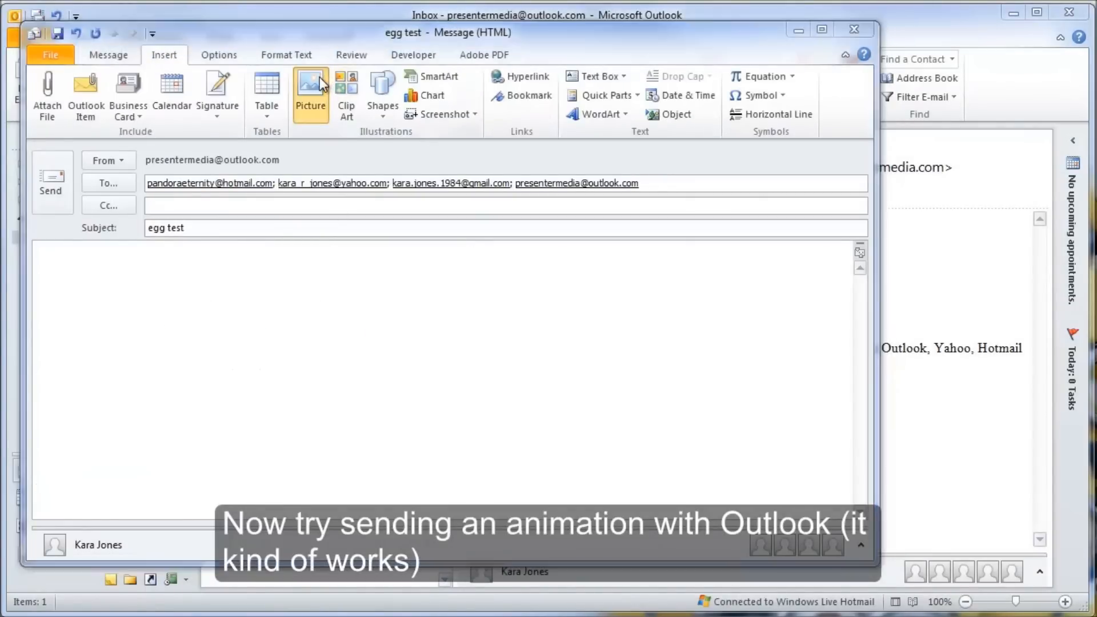
{"action": "left_click", "coordinate": [310, 92]}
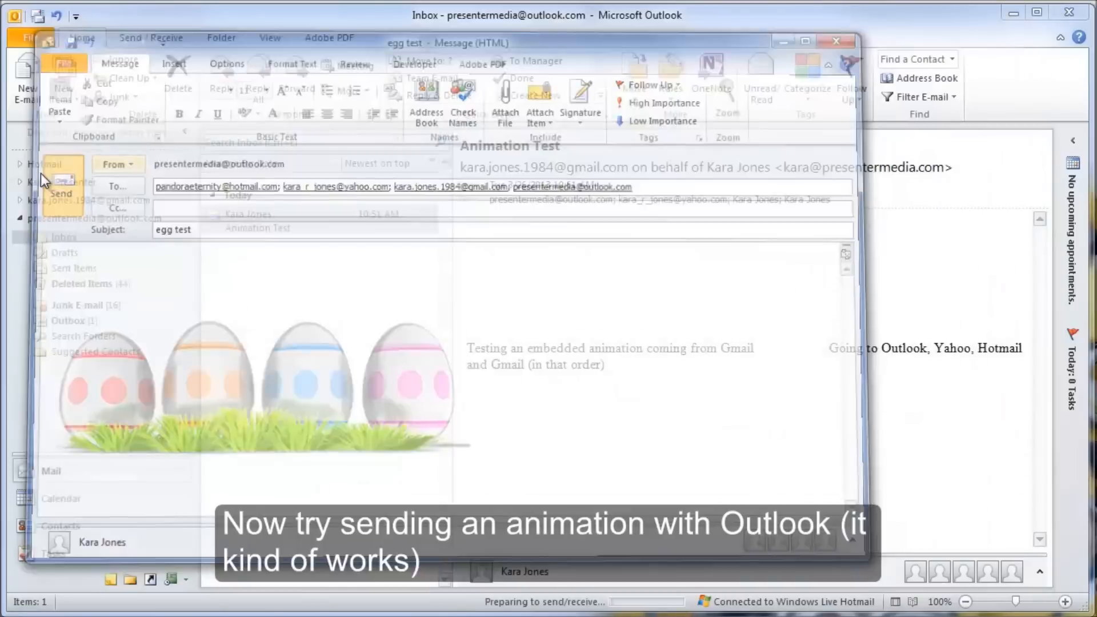
{"action": "left_click", "coordinate": [61, 189]}
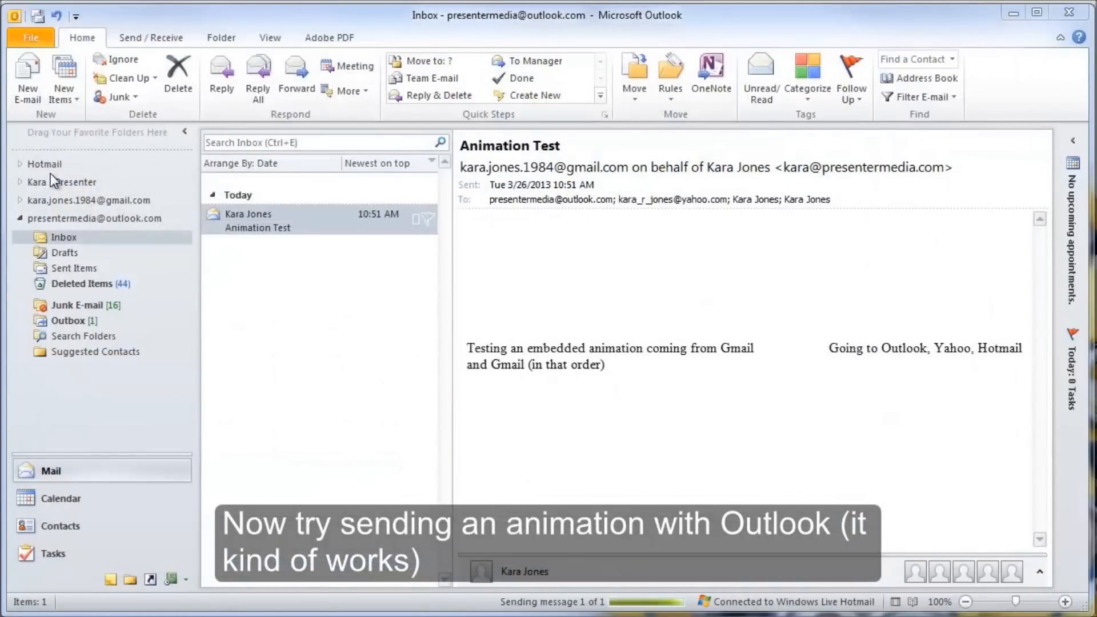
{"action": "left_click", "coordinate": [151, 38]}
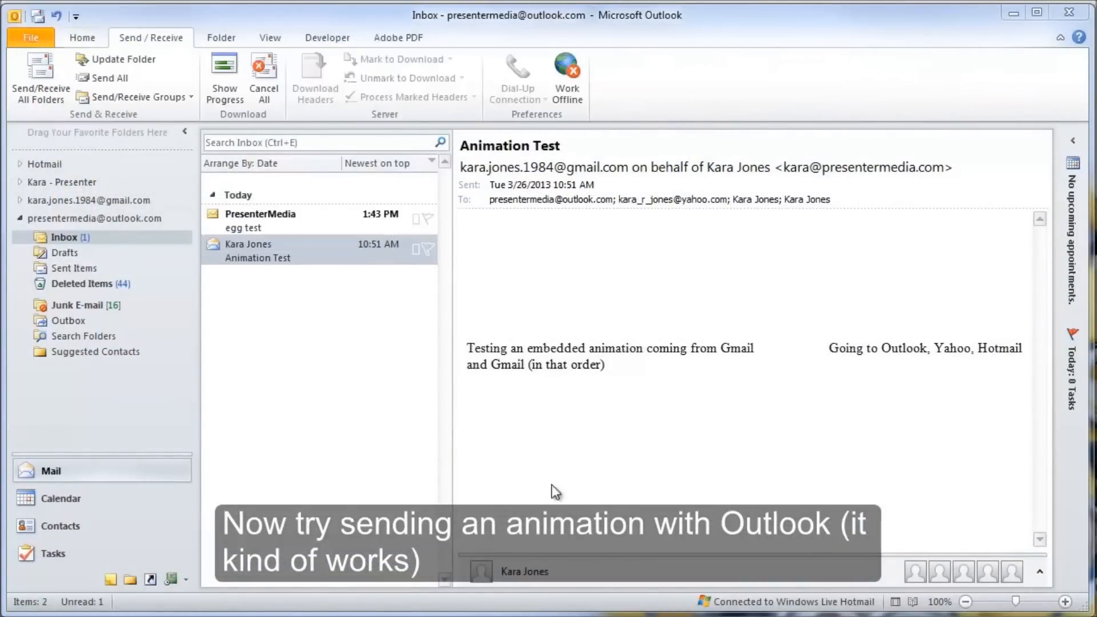
{"action": "left_click", "coordinate": [261, 219]}
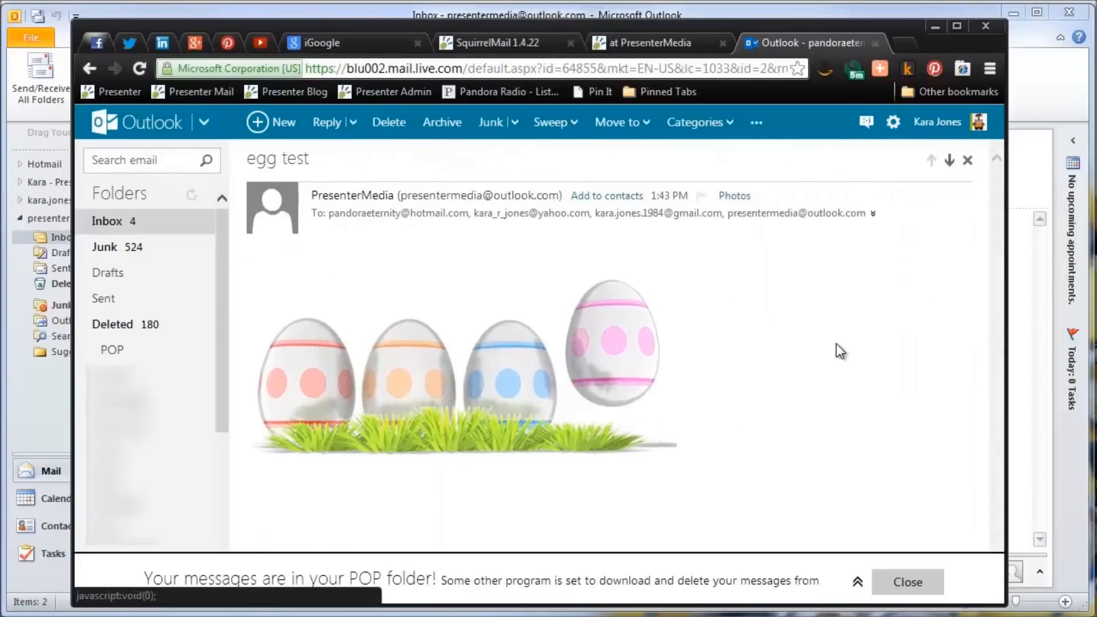
Leave the egg test message by loading yahoo.com in the browser address bar.
{"action": "left_click", "coordinate": [546, 67]}
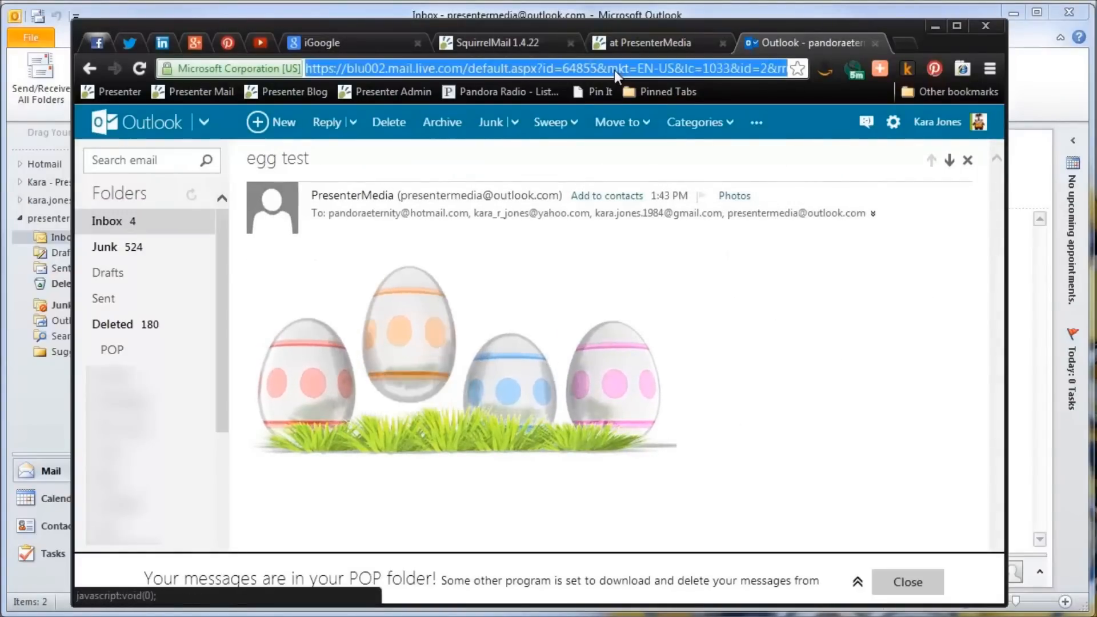
{"action": "type", "text": "yahoo.com"}
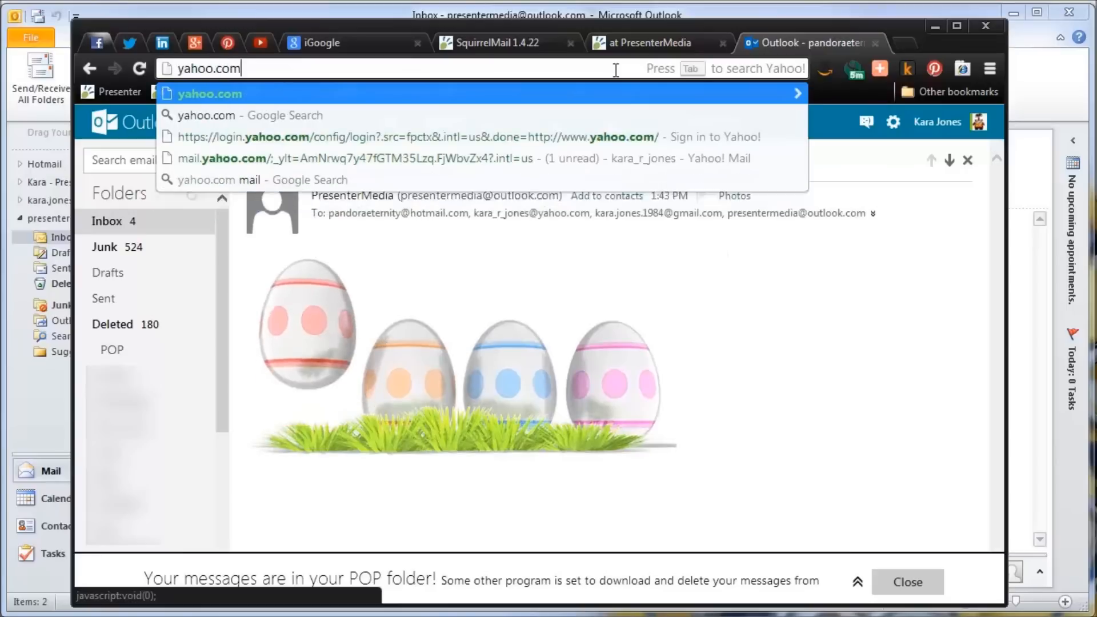
{"action": "key", "text": "Return"}
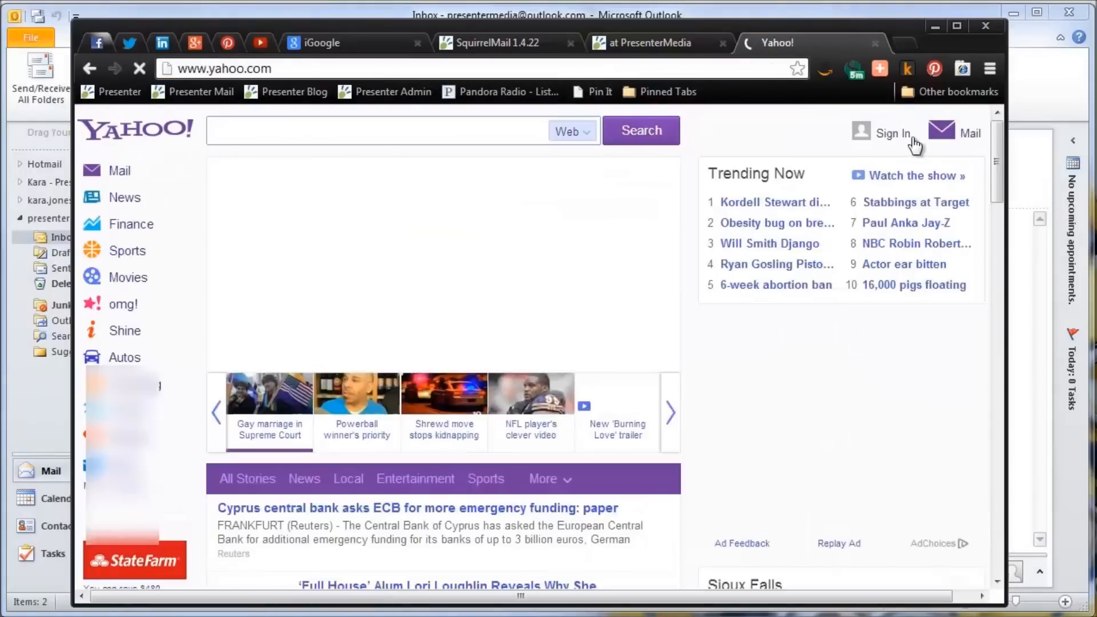
Open the egg test message in Yahoo Mail to see its egg attachment, then head to outlook.com.
{"action": "left_click", "coordinate": [968, 132]}
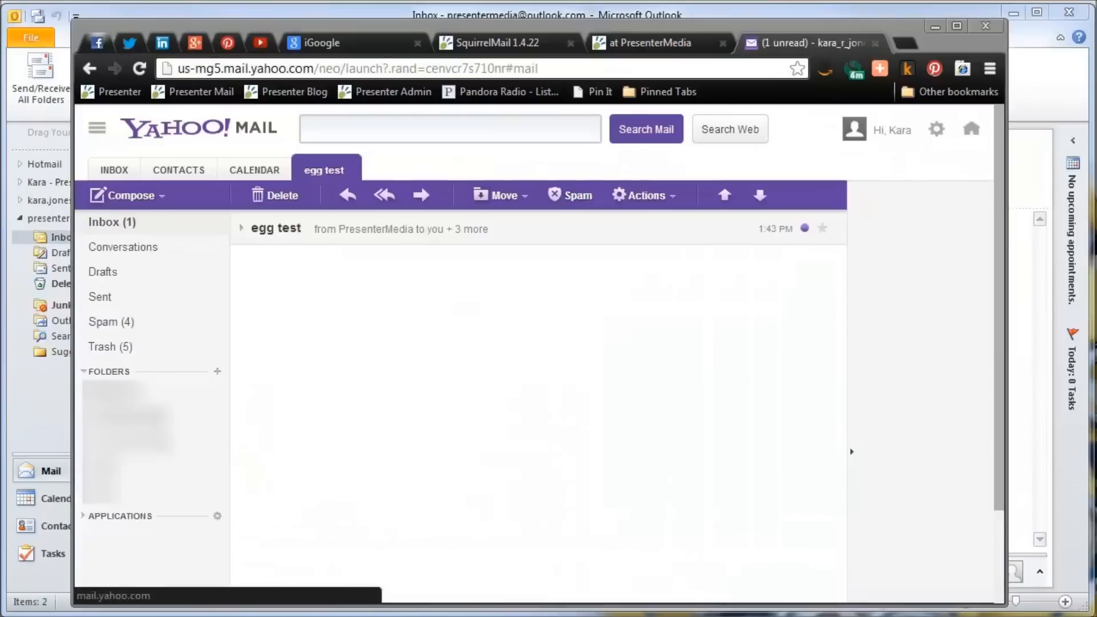
{"action": "left_click", "coordinate": [275, 229]}
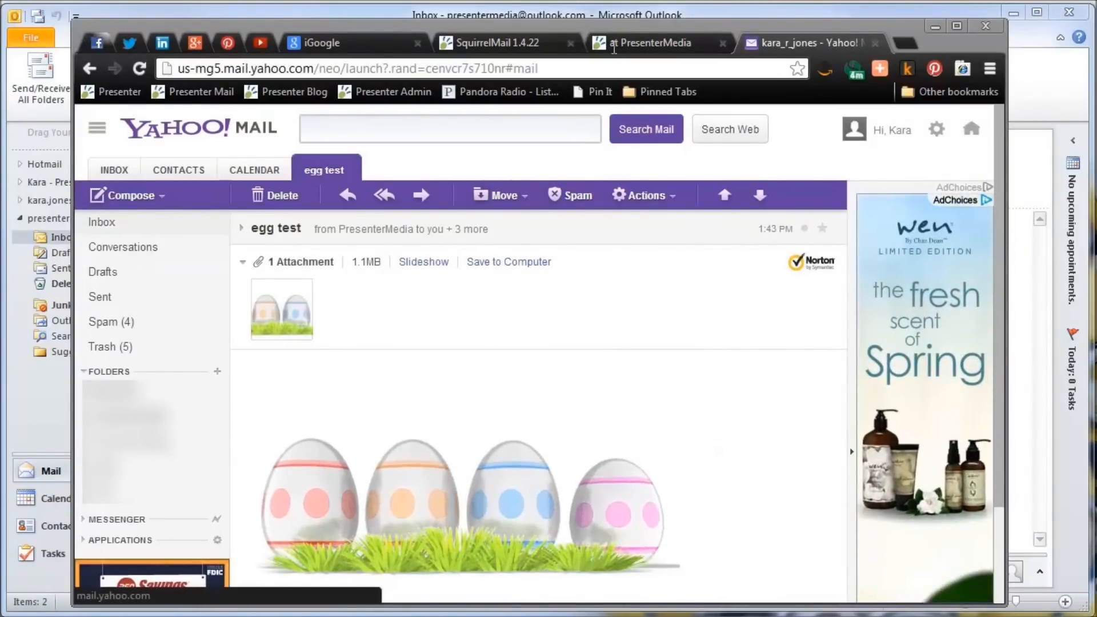
{"action": "type", "text": "outlook.com"}
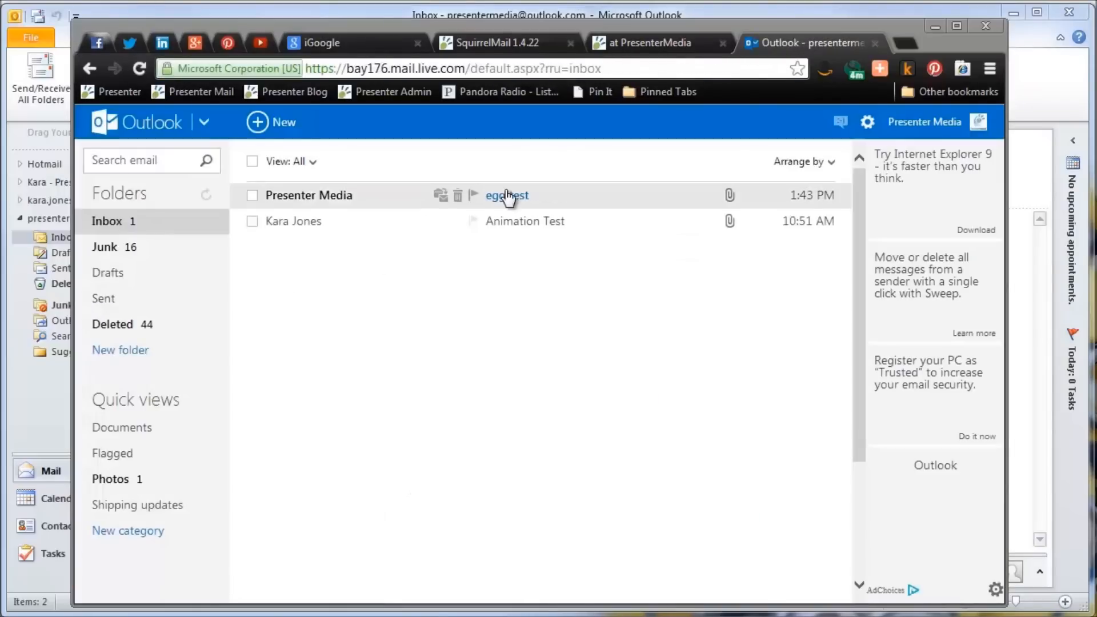
Open the egg test message in the Outlook.com inbox to compare its egg image.
{"action": "left_click", "coordinate": [506, 195]}
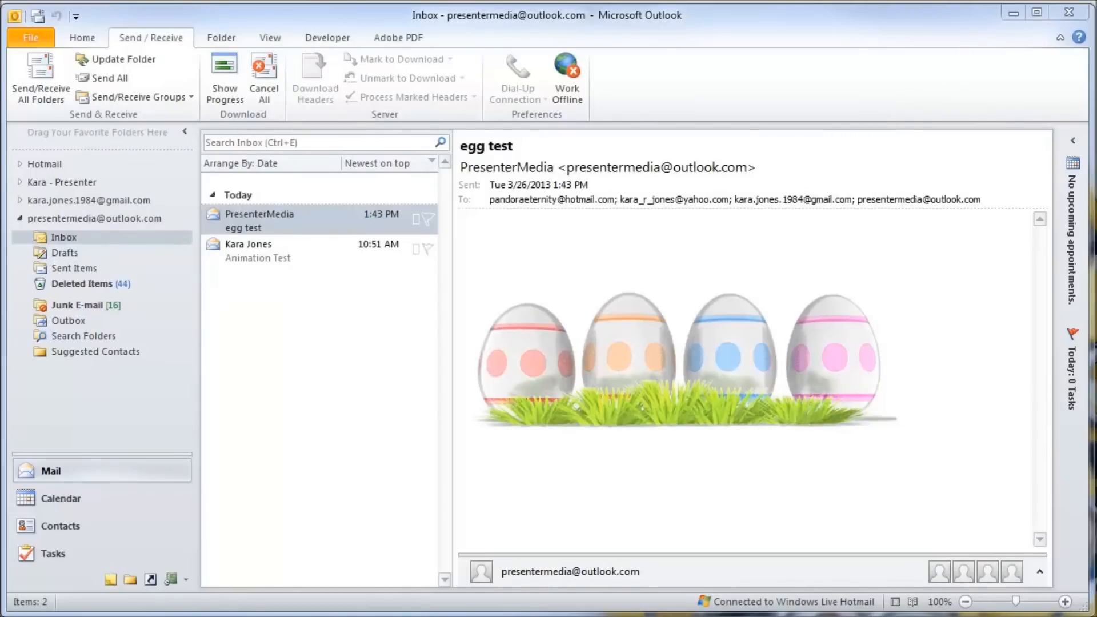
View the egg test message in its own Outlook window and close it again.
{"action": "left_click", "coordinate": [650, 358]}
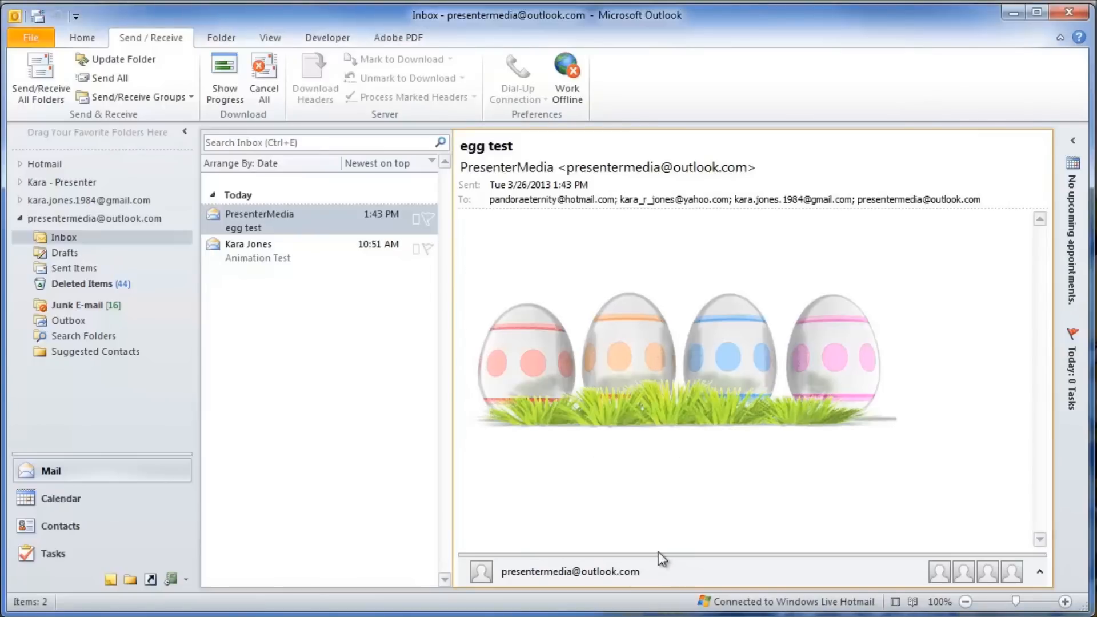
{"action": "left_click", "coordinate": [293, 220]}
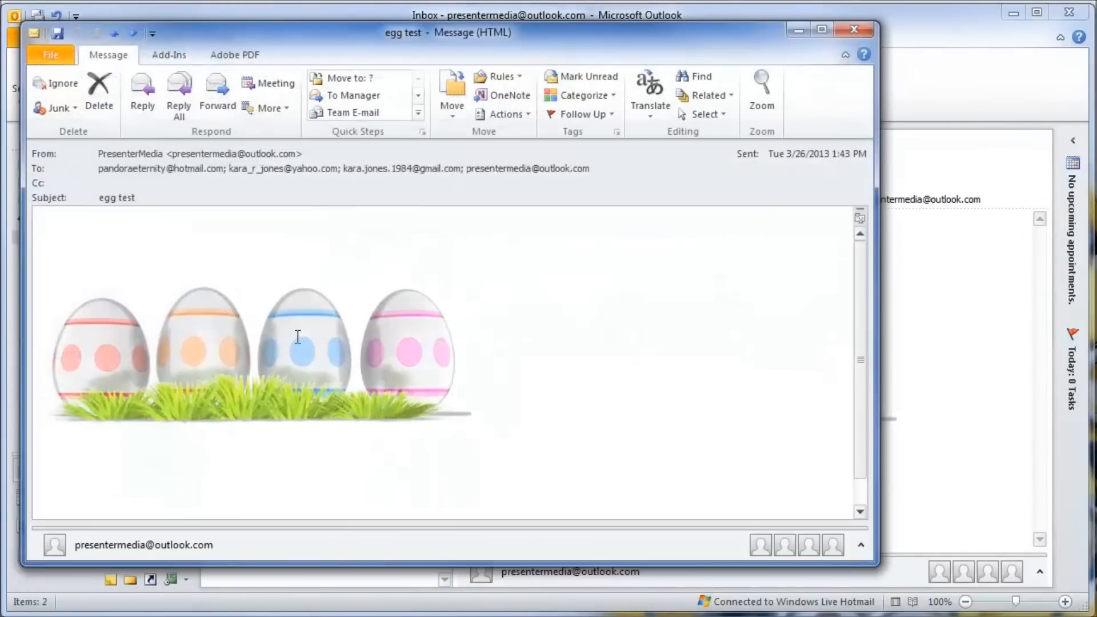
{"action": "mouse_move", "coordinate": [698, 134]}
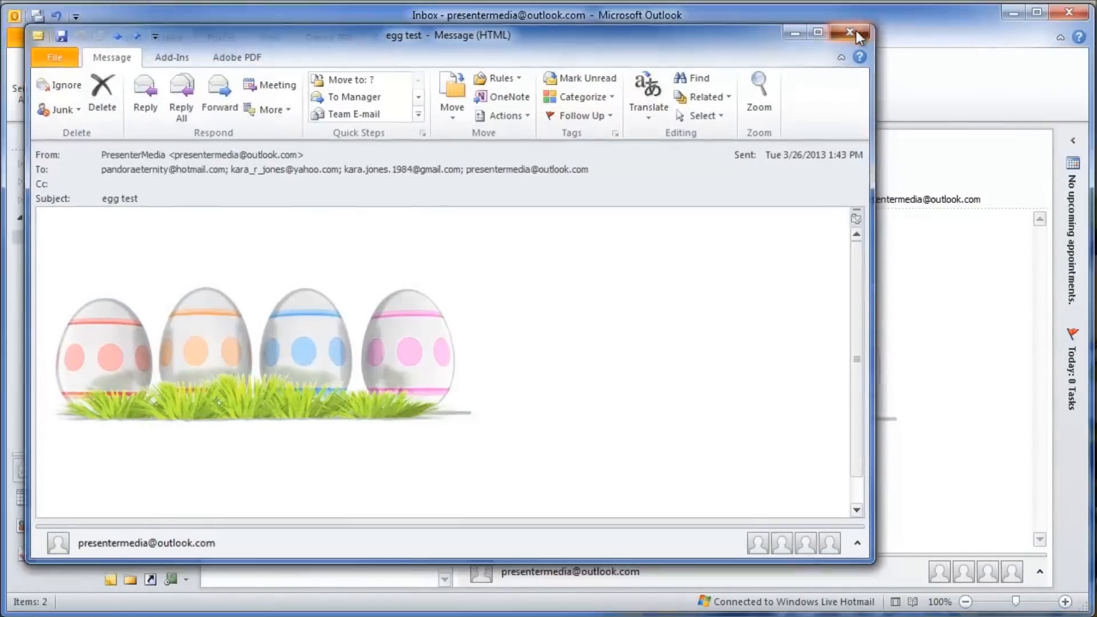
{"action": "left_click", "coordinate": [850, 33]}
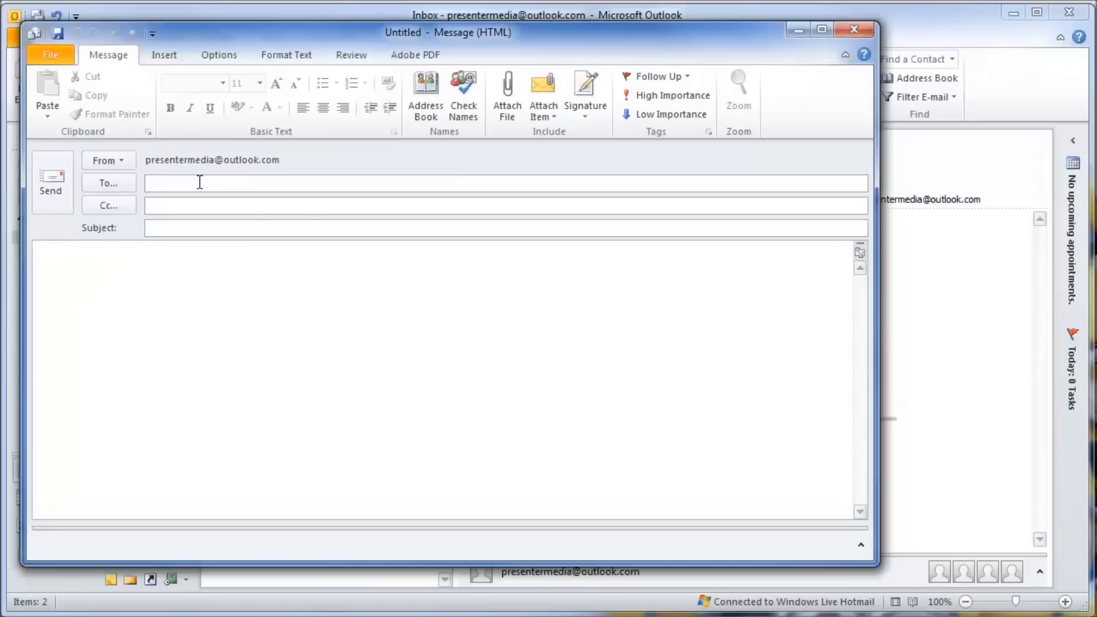
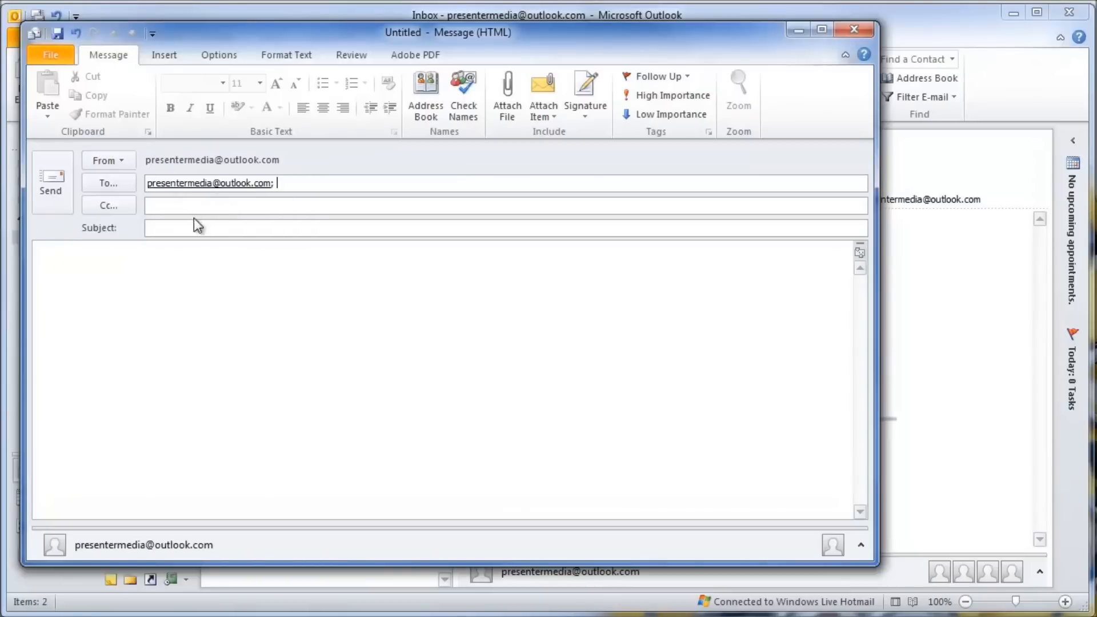
{"action": "type", "text": "egg2"}
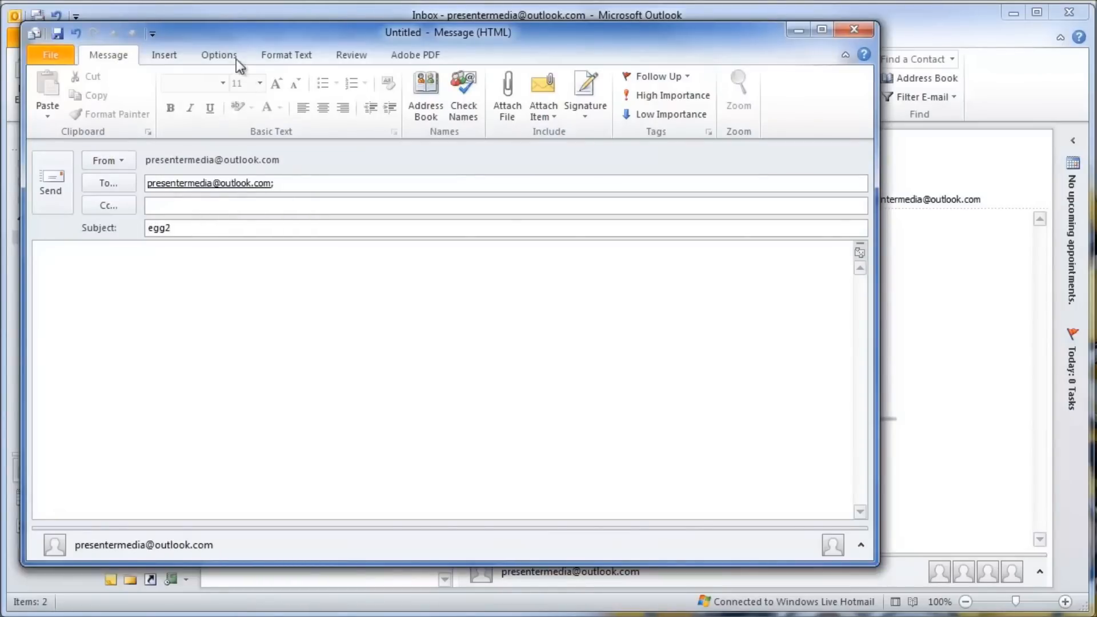
{"action": "left_click", "coordinate": [506, 91]}
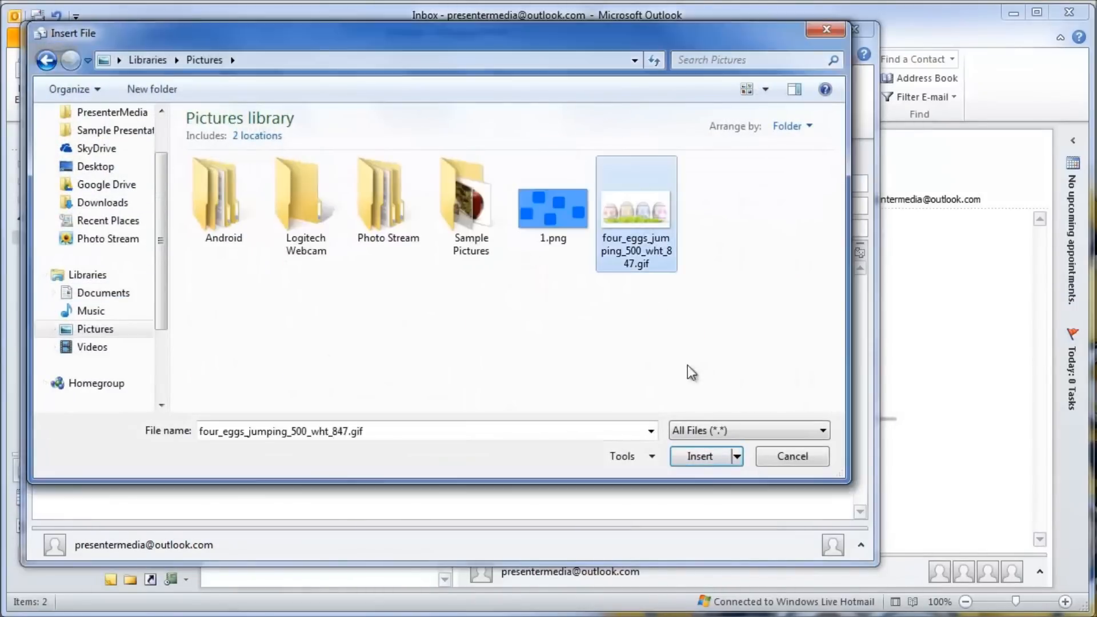
{"action": "left_click", "coordinate": [699, 456]}
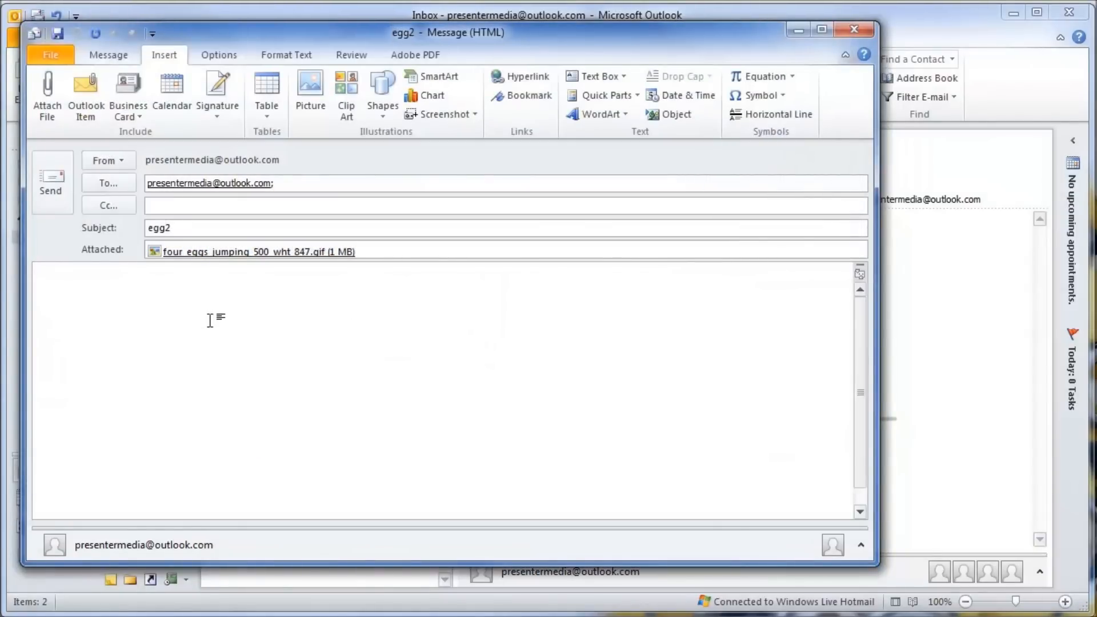
Insert the same egg GIF into the body, send egg2, and fetch it with Send/Receive.
{"action": "left_click", "coordinate": [310, 92]}
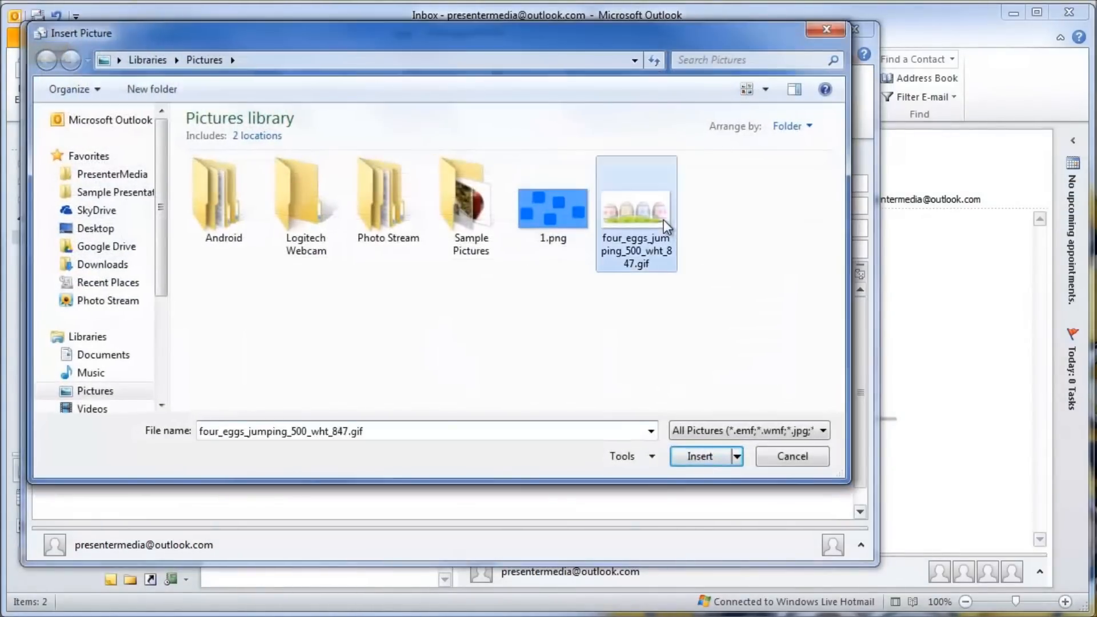
{"action": "left_click", "coordinate": [699, 456]}
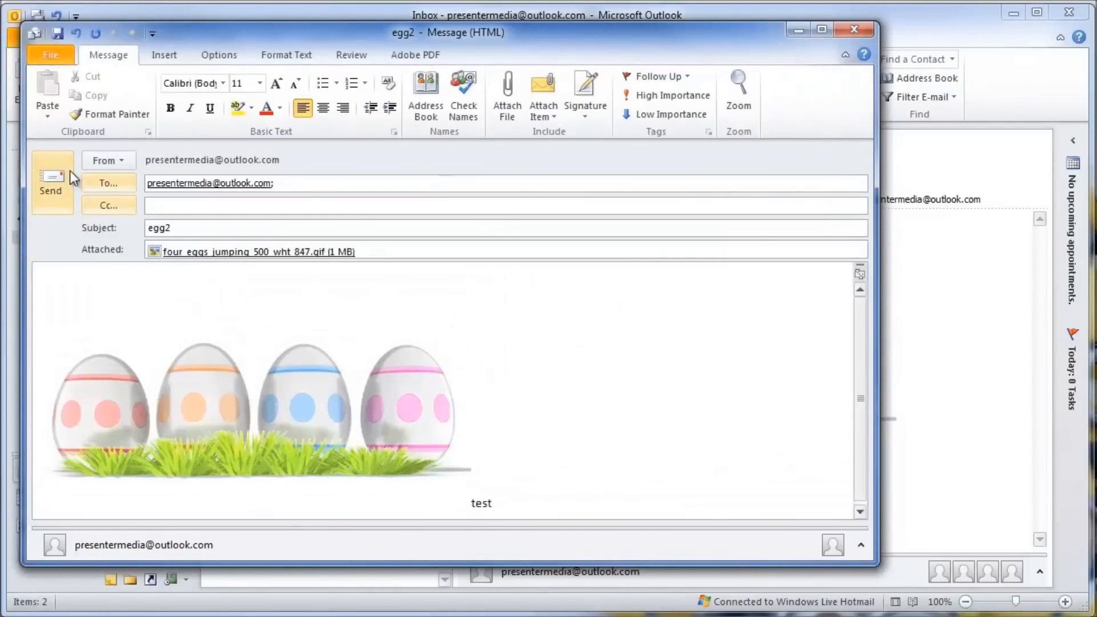
{"action": "left_click", "coordinate": [49, 183]}
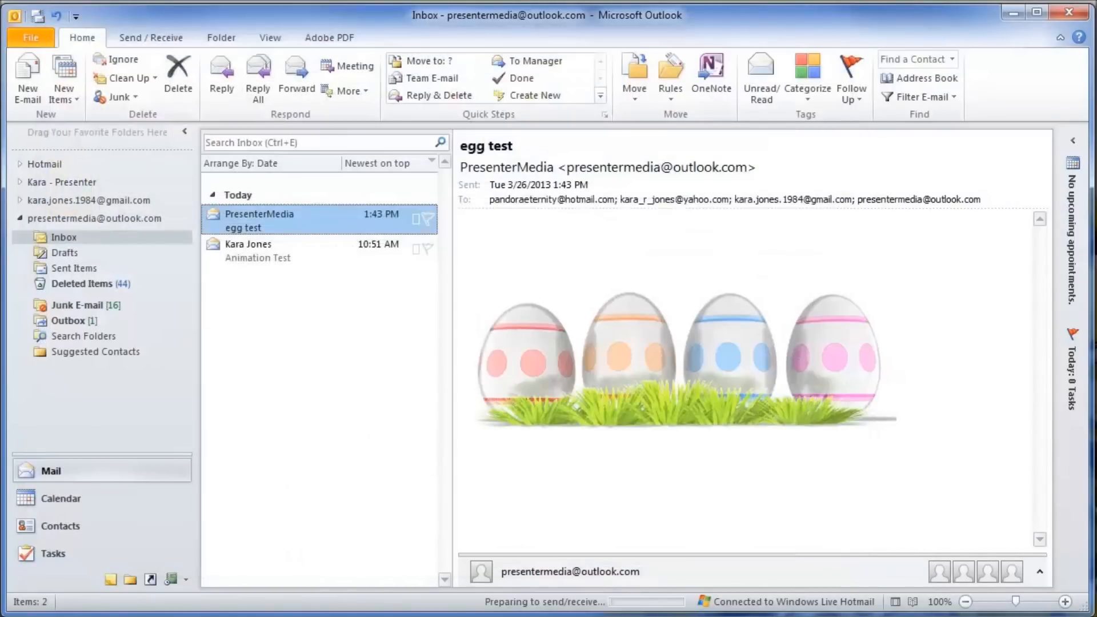
{"action": "left_click", "coordinate": [151, 37]}
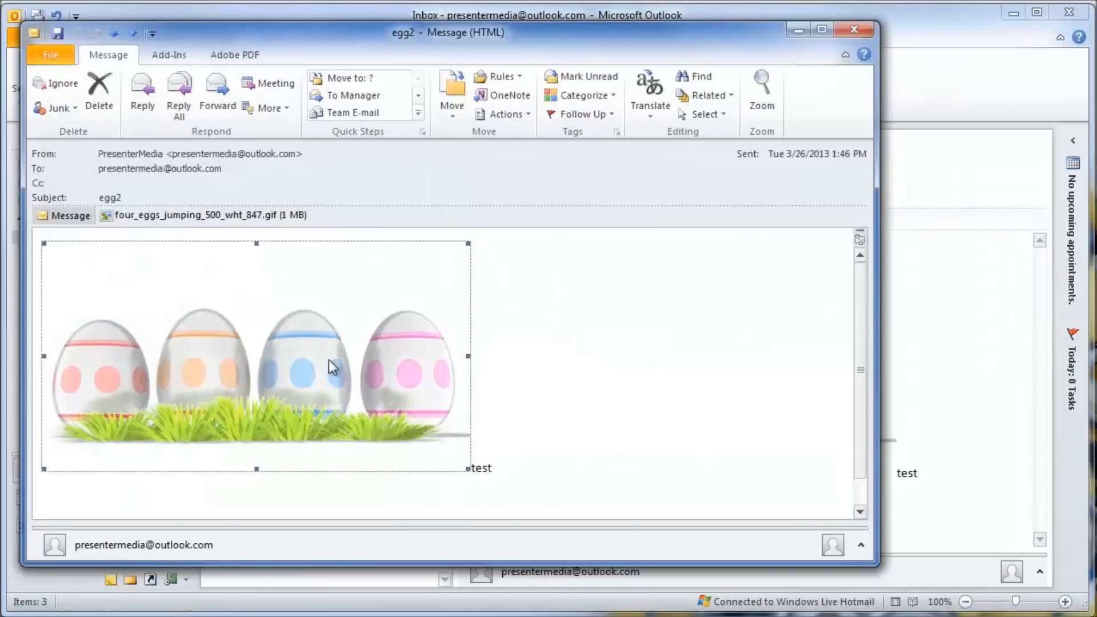
Preview the egg2 GIF attachment playing, close the browser window, and select the egg picture in the reading pane.
{"action": "left_click", "coordinate": [204, 214]}
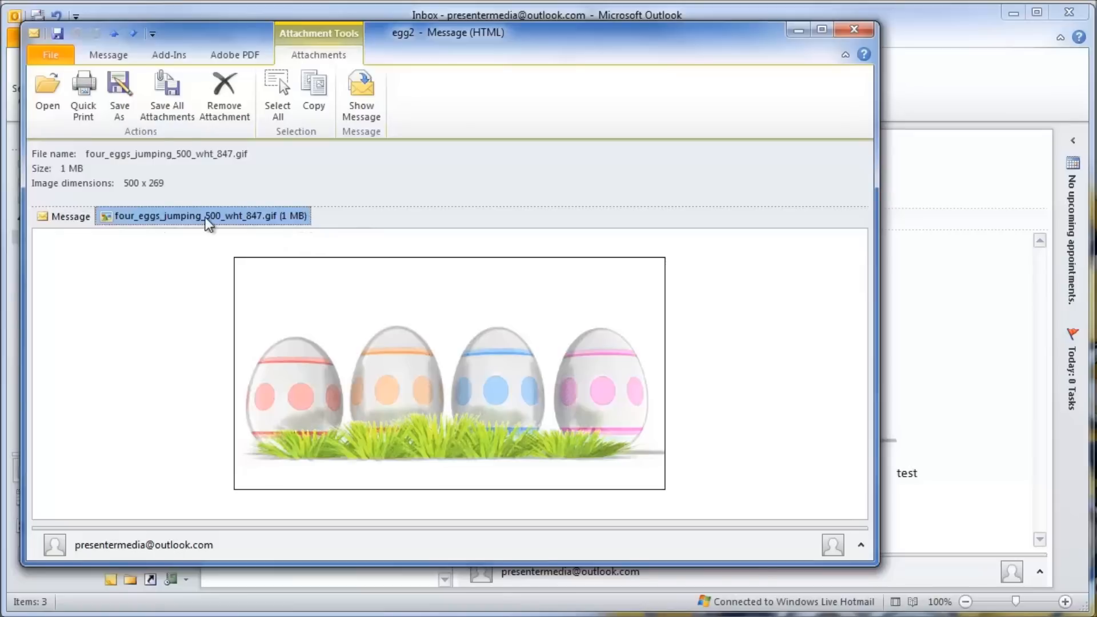
{"action": "mouse_move", "coordinate": [391, 348]}
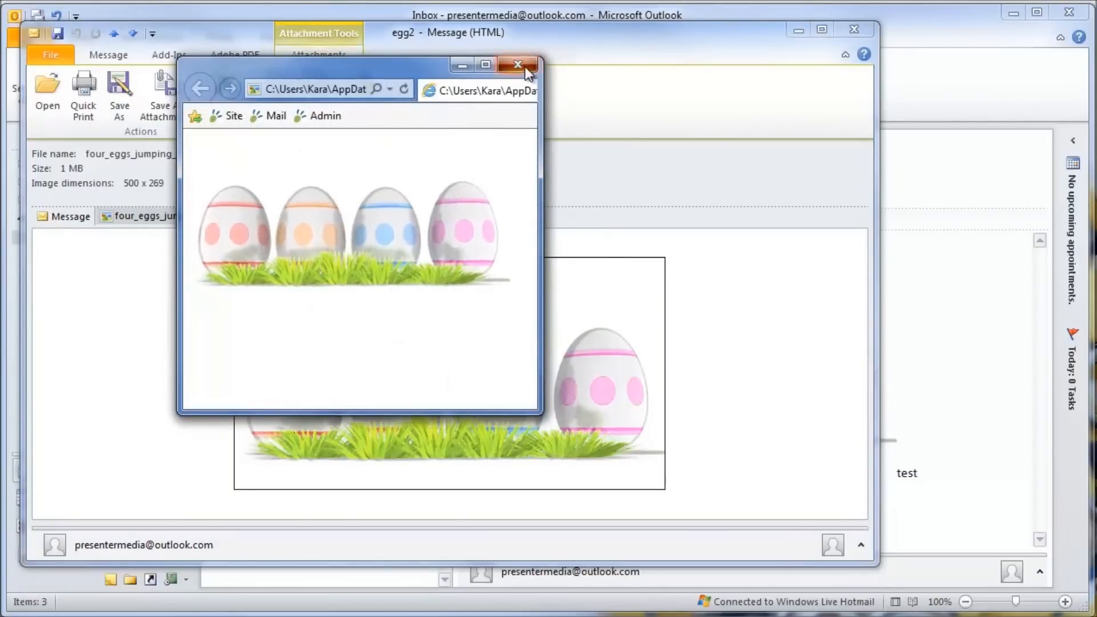
{"action": "left_click", "coordinate": [516, 64]}
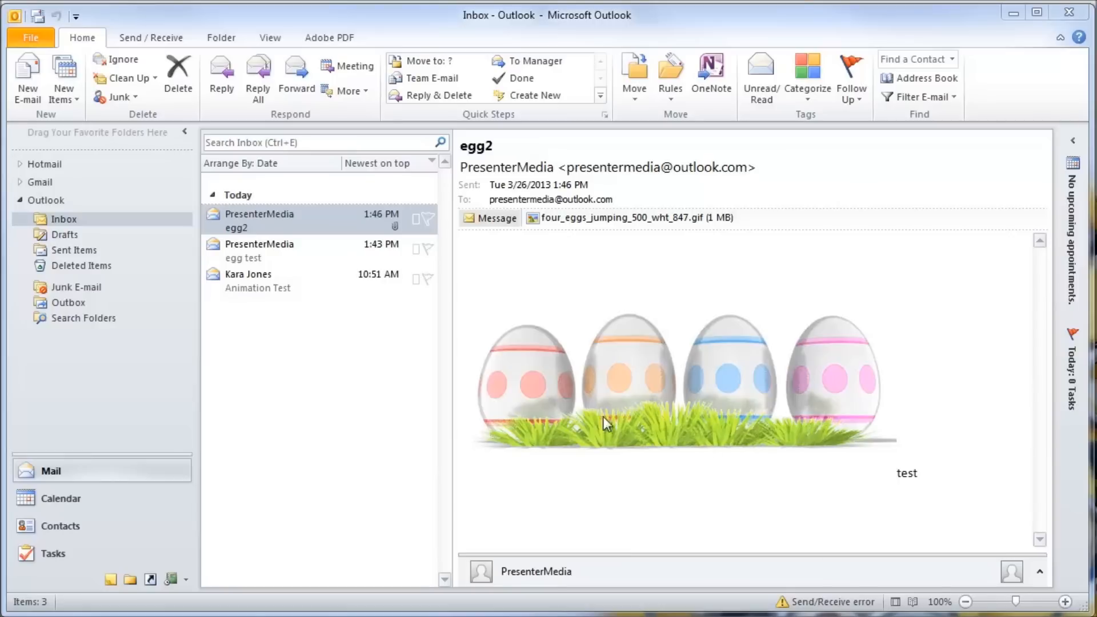
{"action": "left_click", "coordinate": [605, 422]}
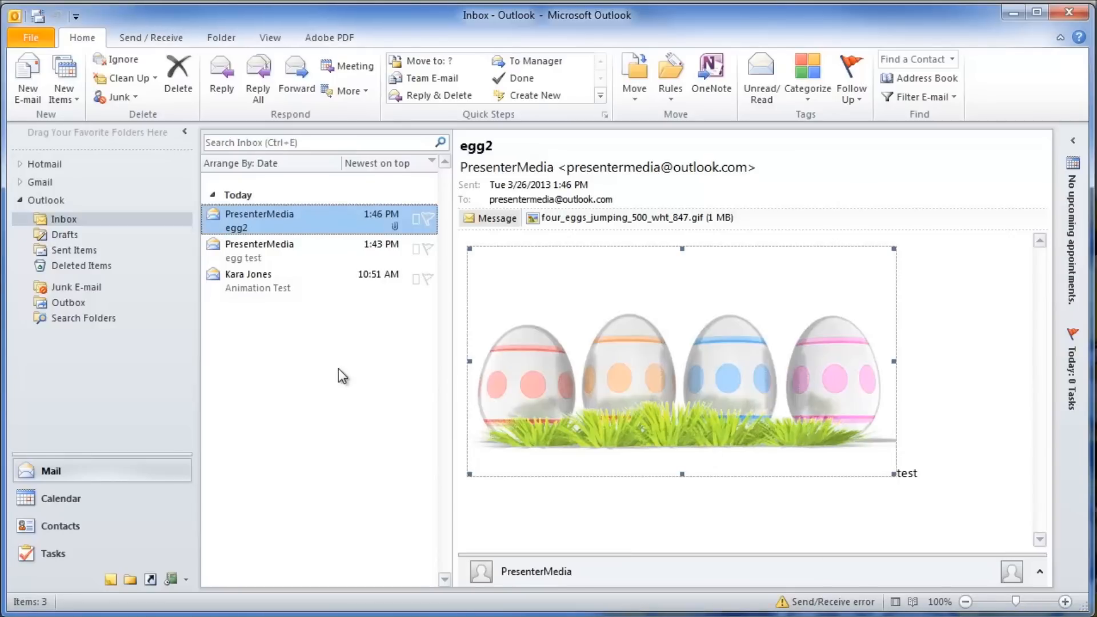